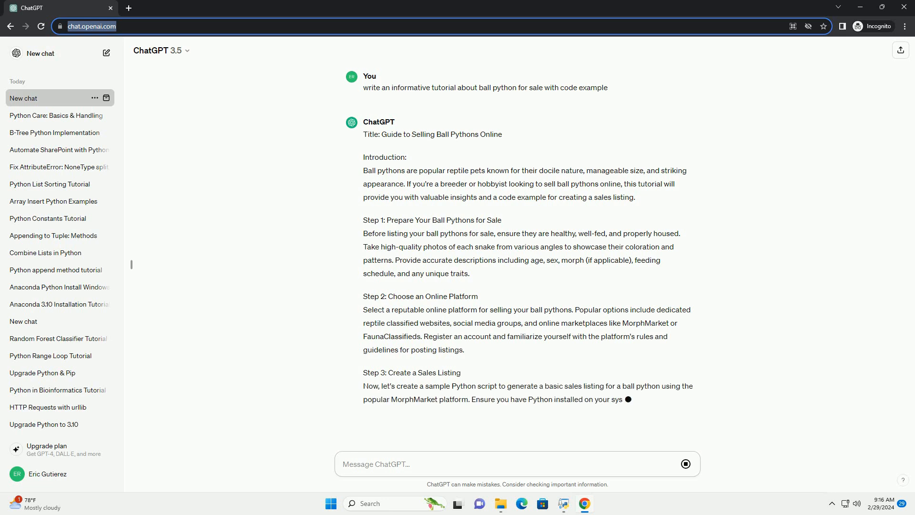
{"action": "scroll", "scroll_direction": "down", "scroll_amount": 3}
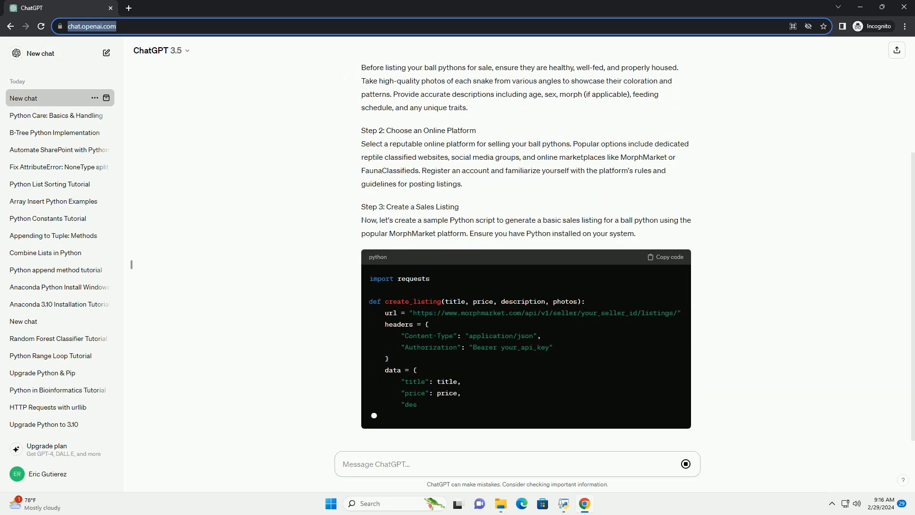
{"action": "scroll", "scroll_direction": "down", "scroll_amount": 3}
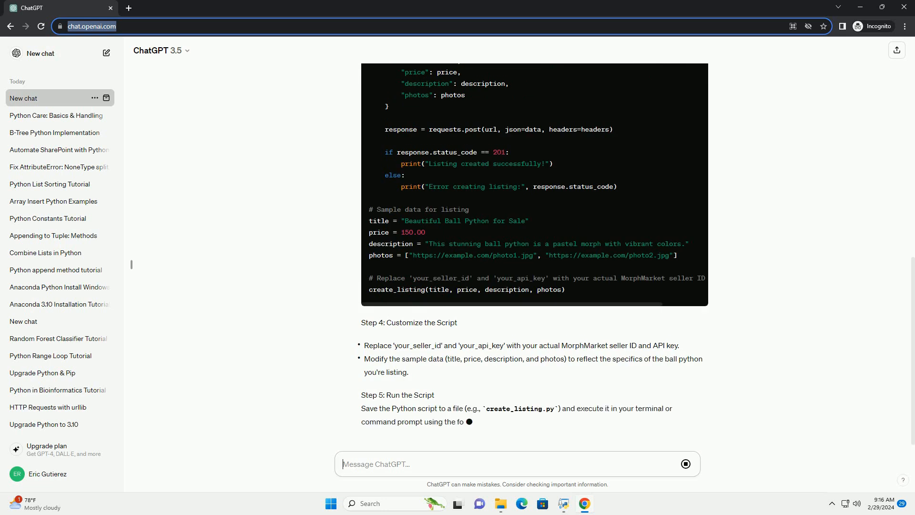
{"action": "scroll", "scroll_direction": "down", "scroll_amount": 3}
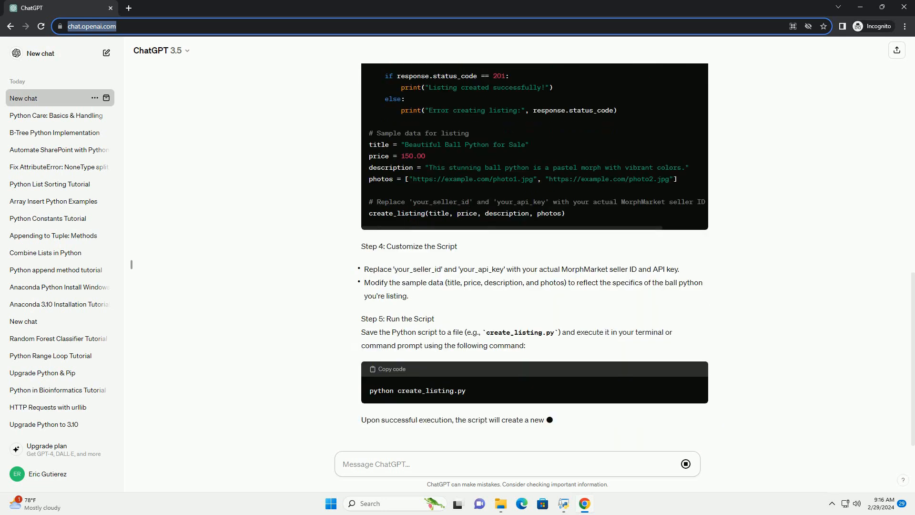
{"action": "scroll", "scroll_direction": "down", "scroll_amount": 3}
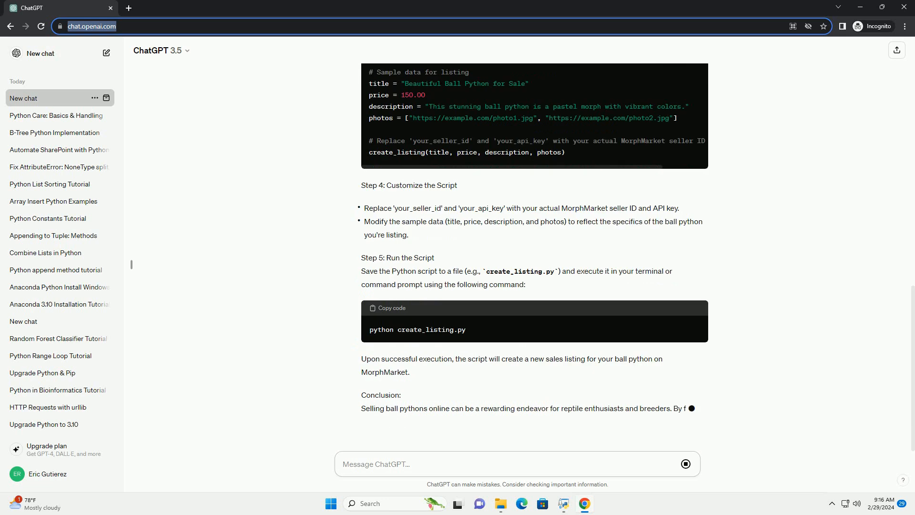